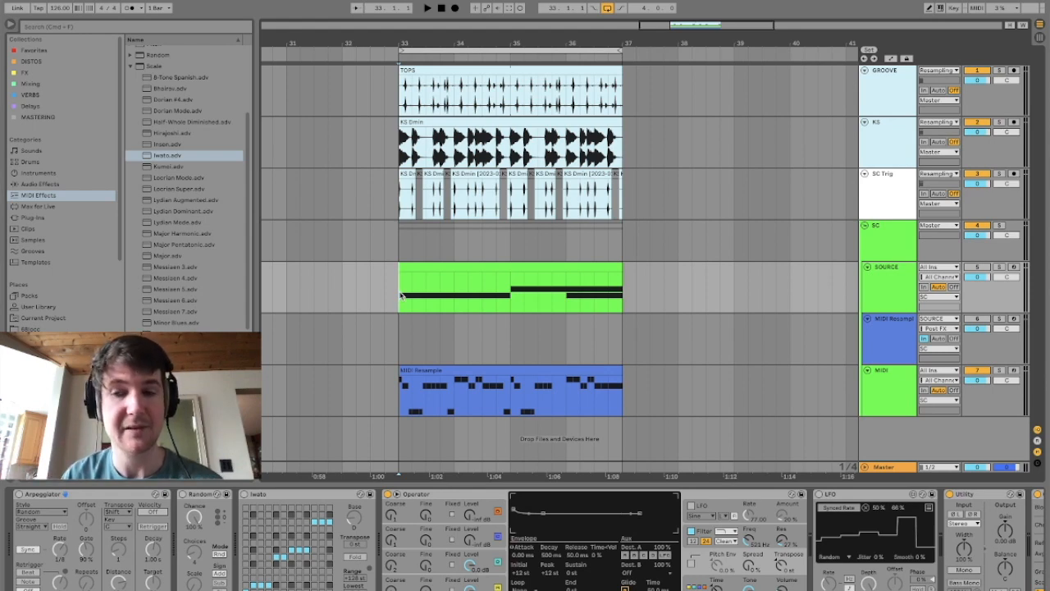
# Solo the SOURCE track in the arrangement
pyautogui.click(426, 7)
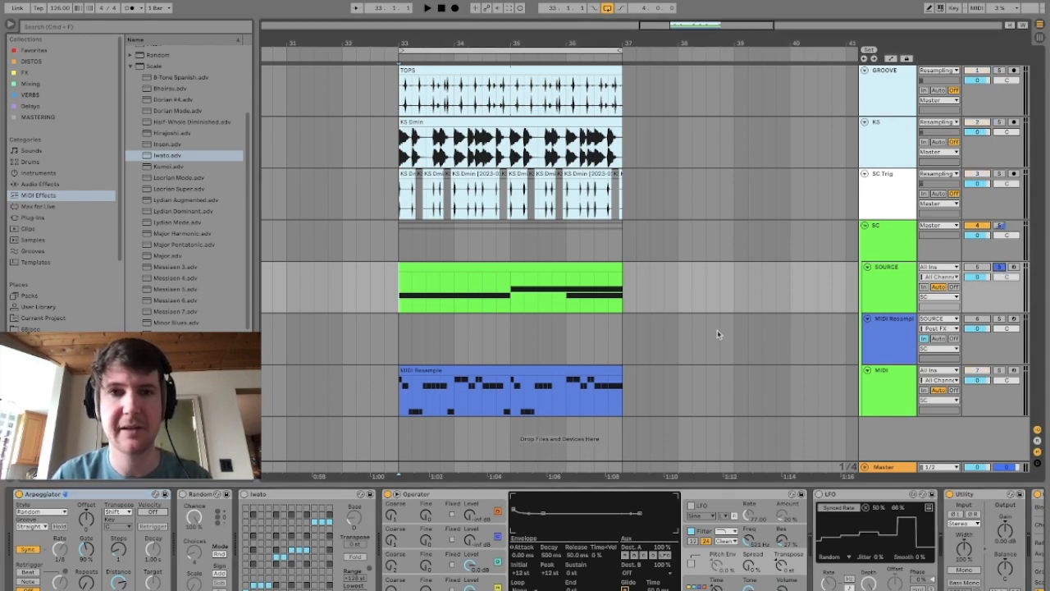
# Start playback to audition the soloed random bassline
pyautogui.click(426, 8)
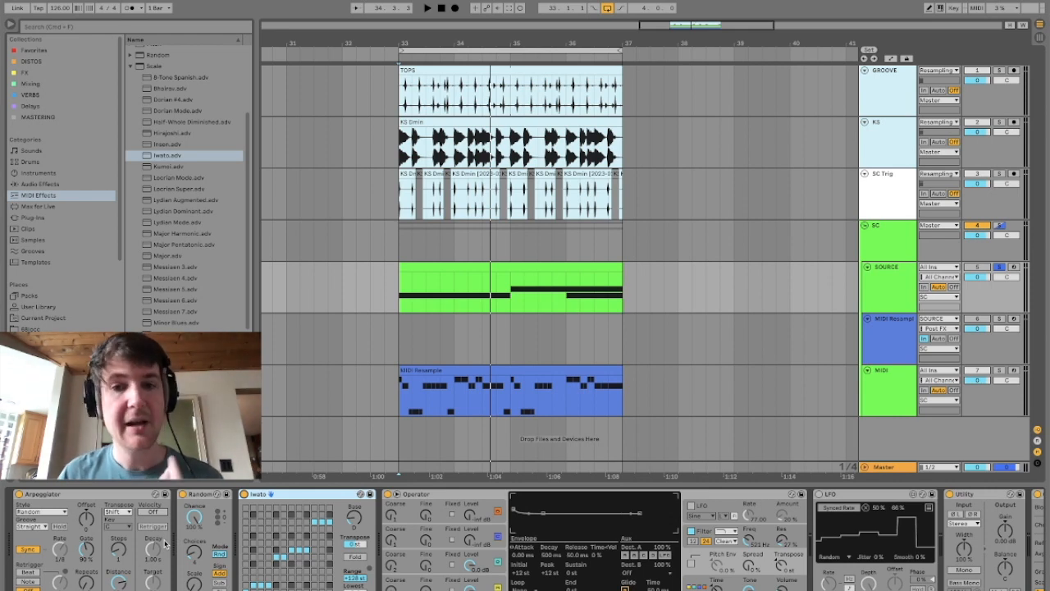
pyautogui.moveTo(554, 319)
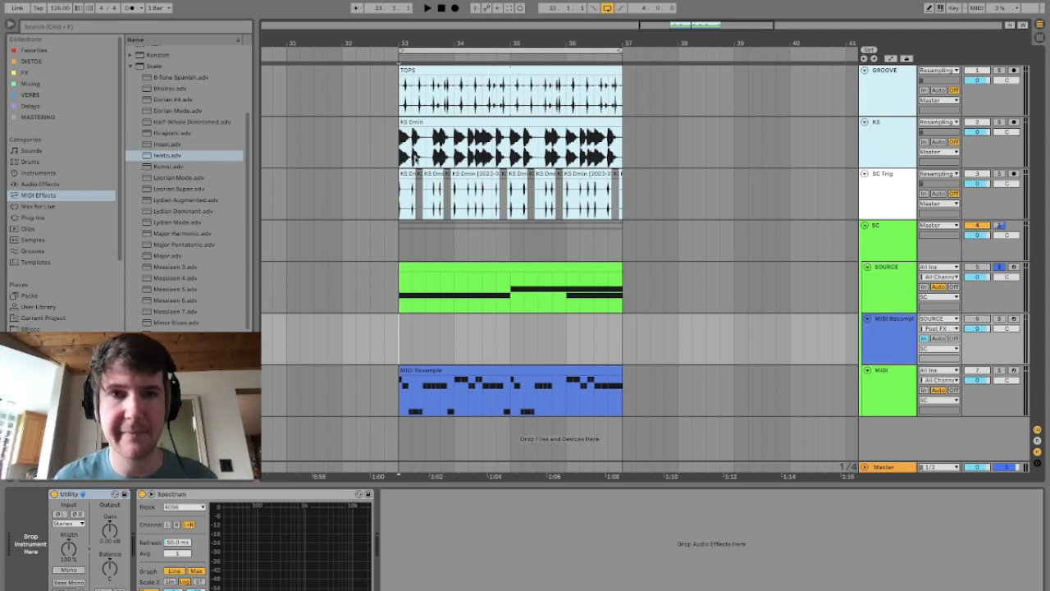
# Start recording and arm the MIDI Resample track to capture the bassline
pyautogui.click(426, 8)
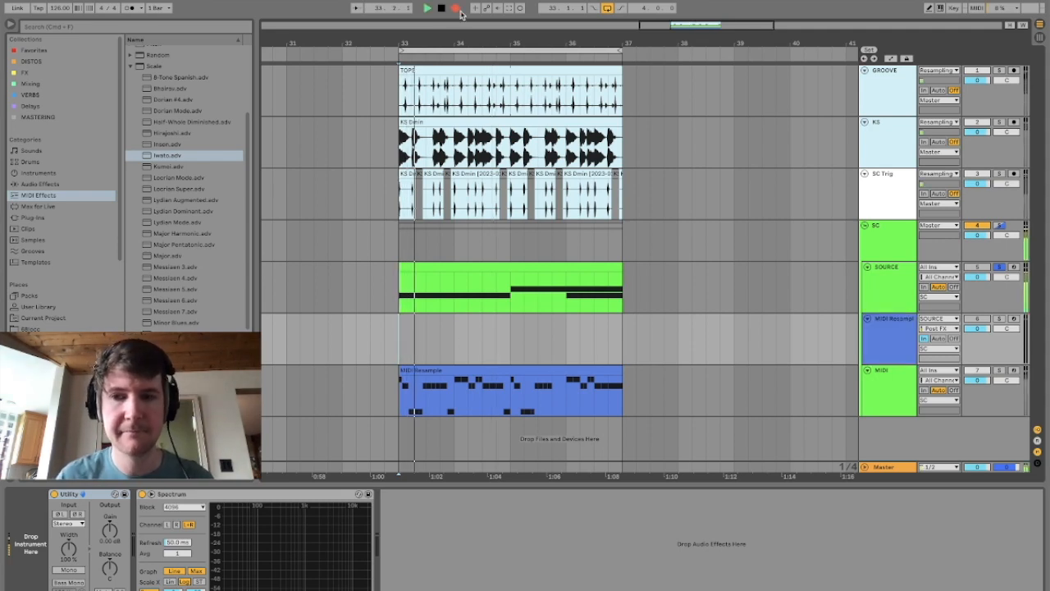
pyautogui.click(441, 7)
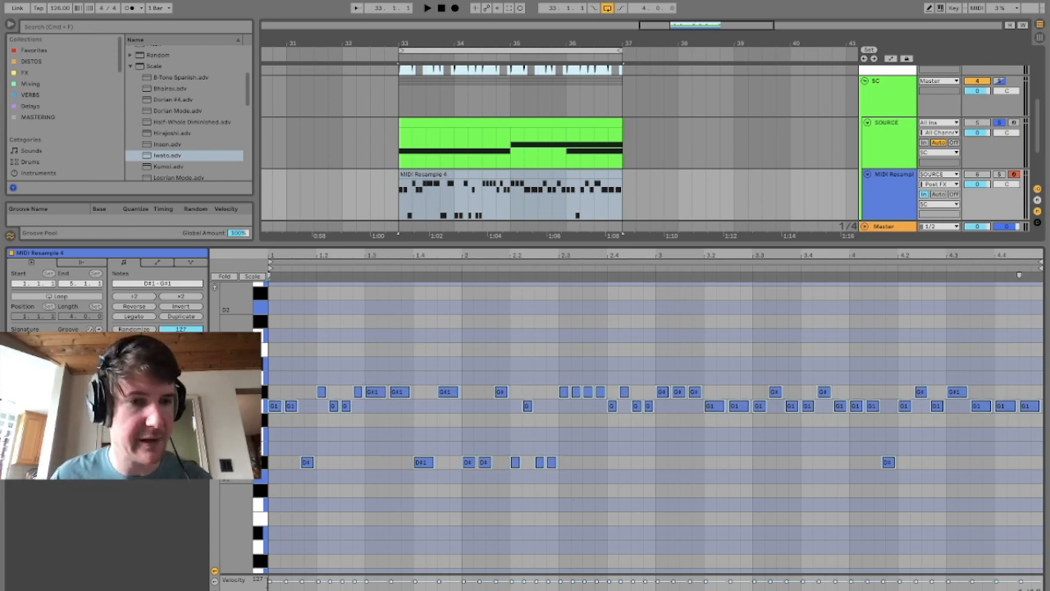
# Return to the full Arrangement View showing the MIDI Resample 4 clip
pyautogui.click(155, 66)
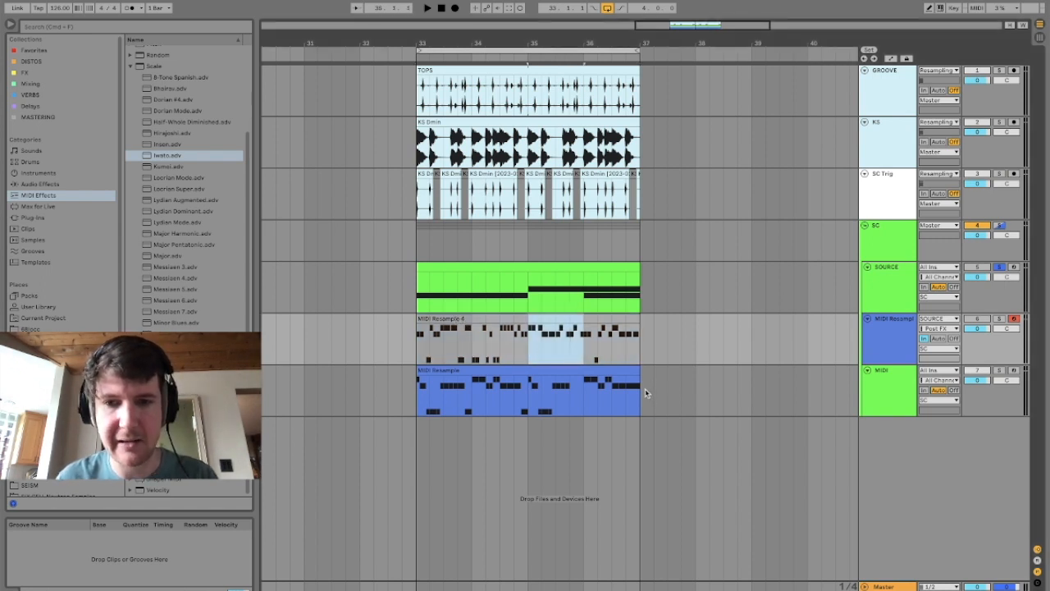
# Display the Sampler's Lev4 bass one-shot key zones and the LFO device
pyautogui.moveTo(644, 392); pyautogui.dragTo(694, 406)
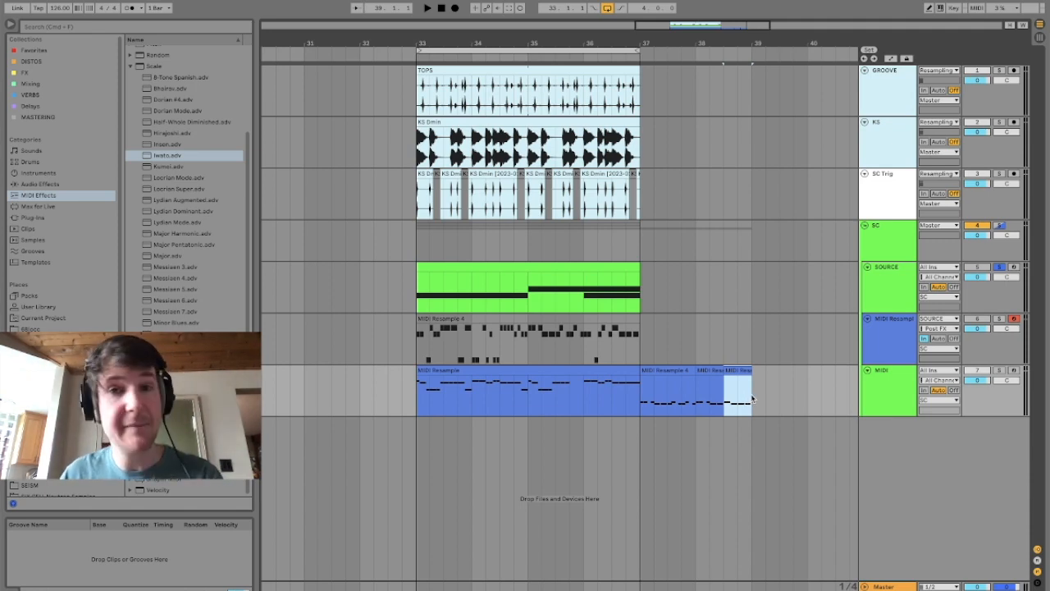
pyautogui.click(693, 390)
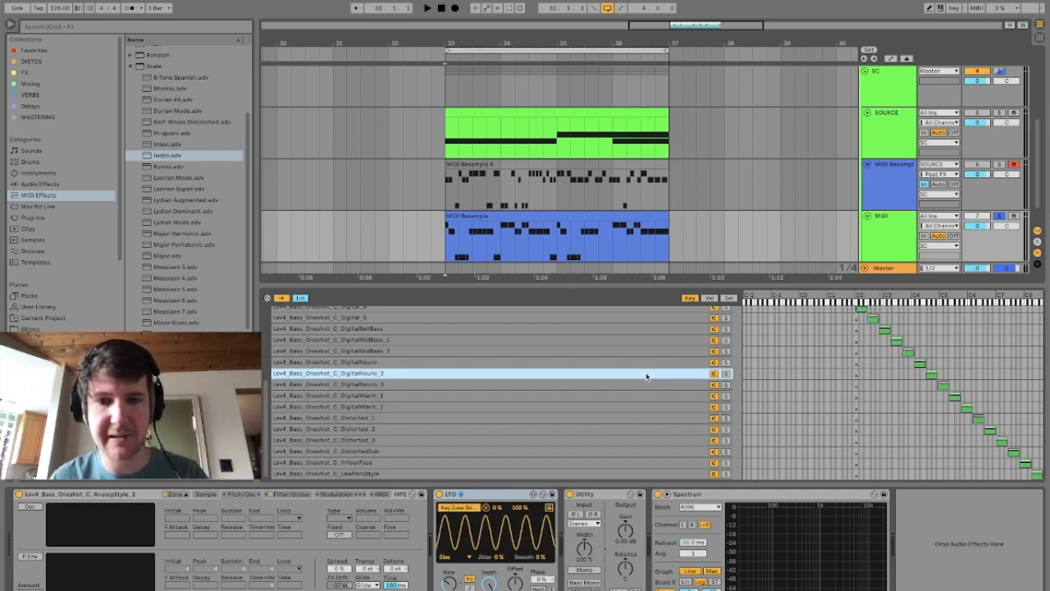
# Show the Lev4_Bass_Oneshot_C_AnalogStyle_2 waveform in the Sampler
pyautogui.rightClick(647, 377)
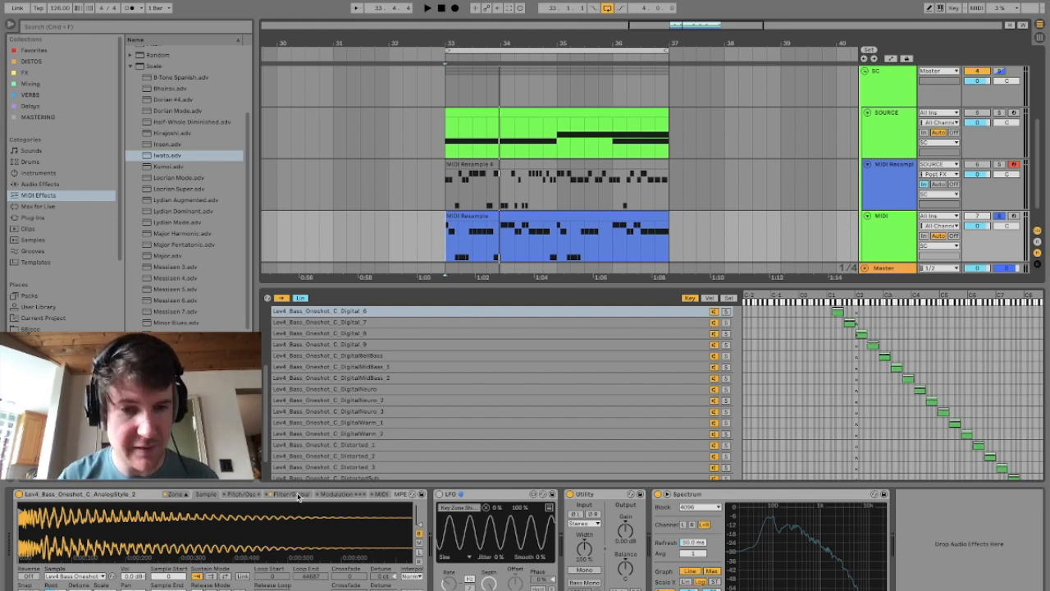
# Switch the Sampler to its Pitch/Osc oscillator and envelope controls
pyautogui.click(241, 493)
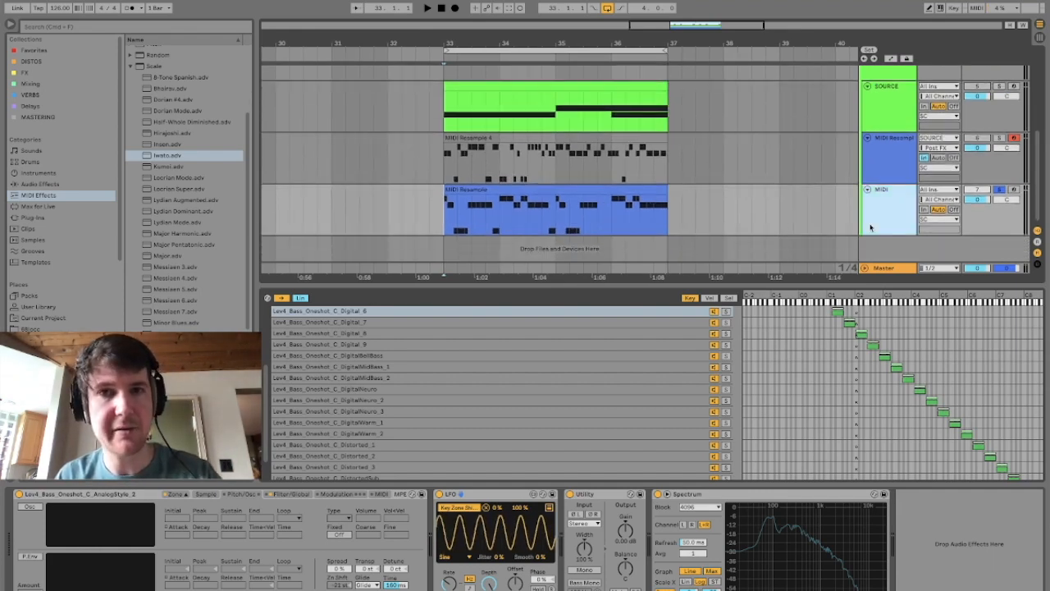
# Record the Sampler bassline into take lanes on a new Audio 4 track
pyautogui.click(937, 389)
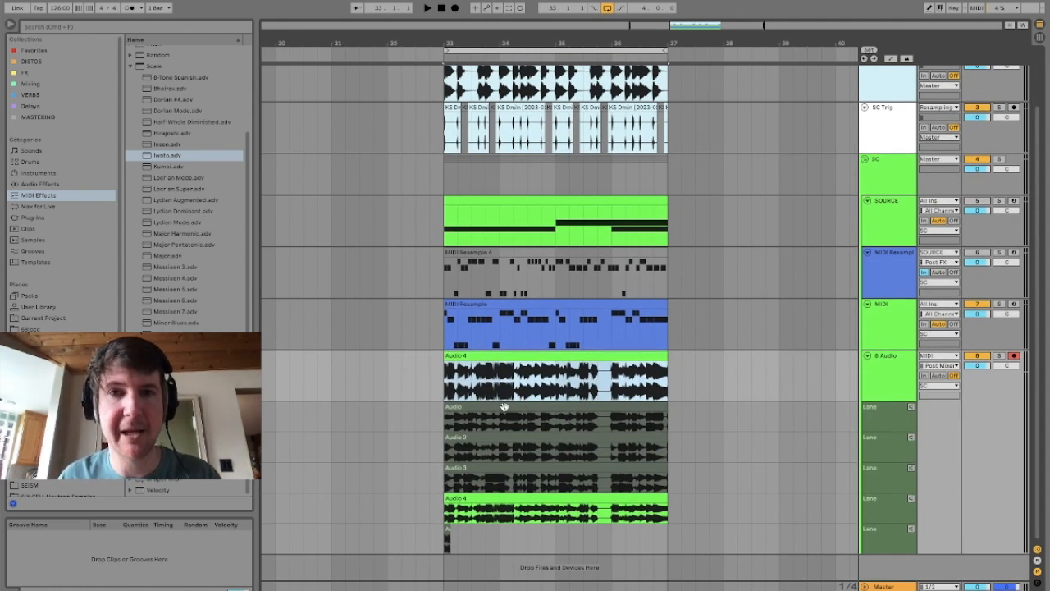
pyautogui.moveTo(516, 424)
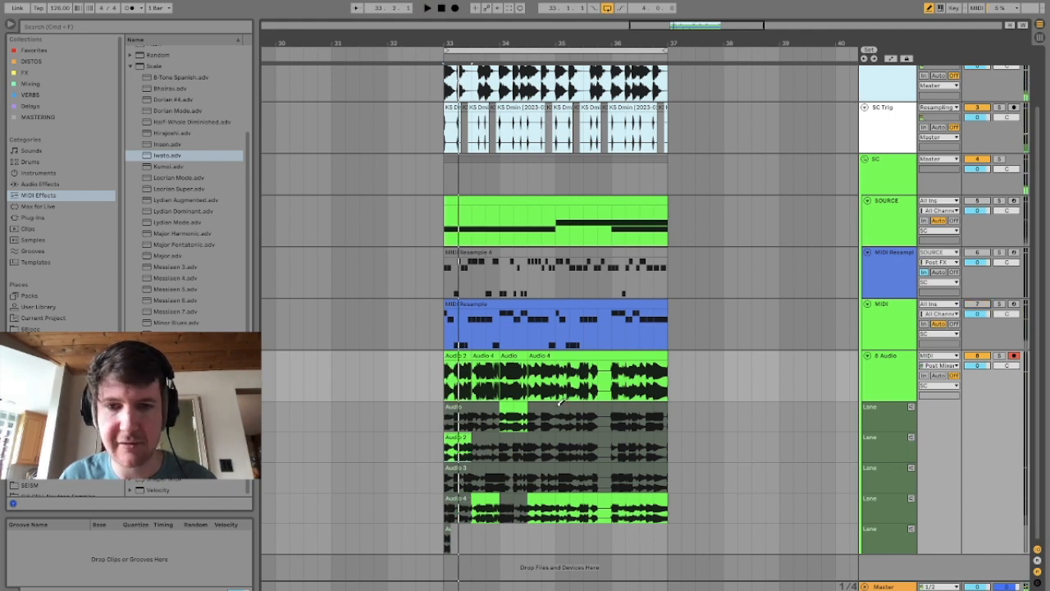
# Play back the Audio 4 comp built from the four take lanes
pyautogui.click(426, 7)
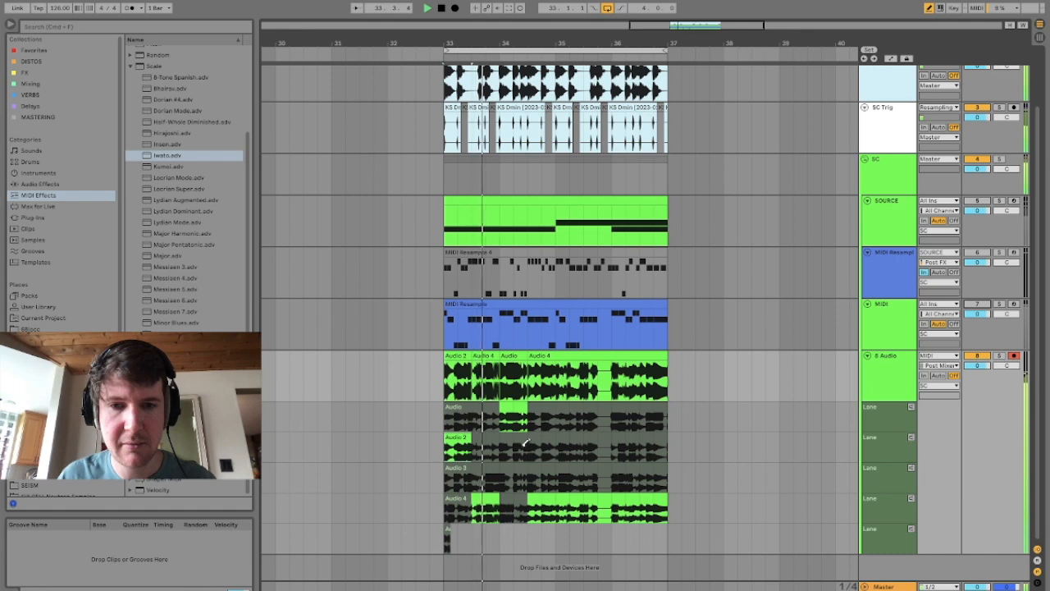